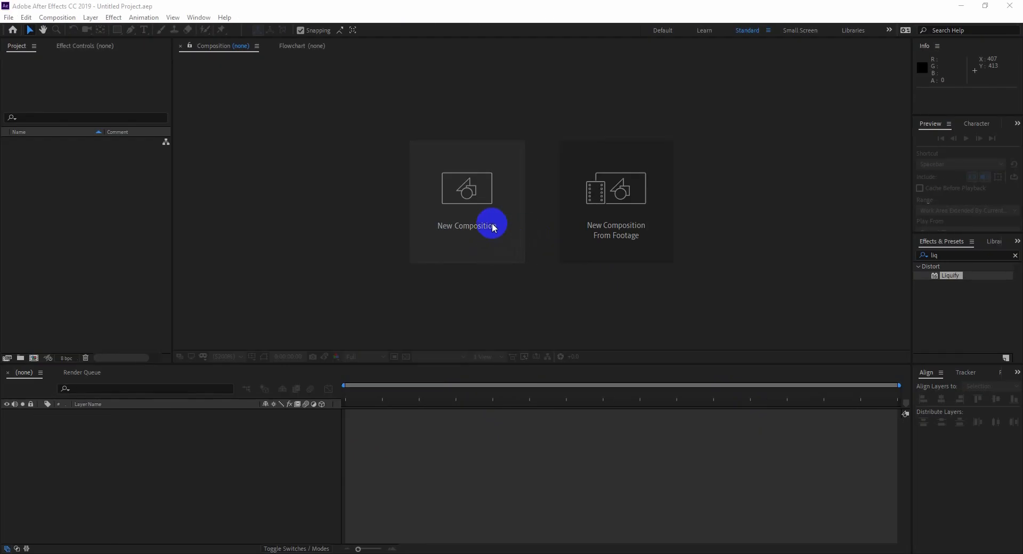
Step: Create a new composition named main and add an empty text layer to it
left_click(466, 225)
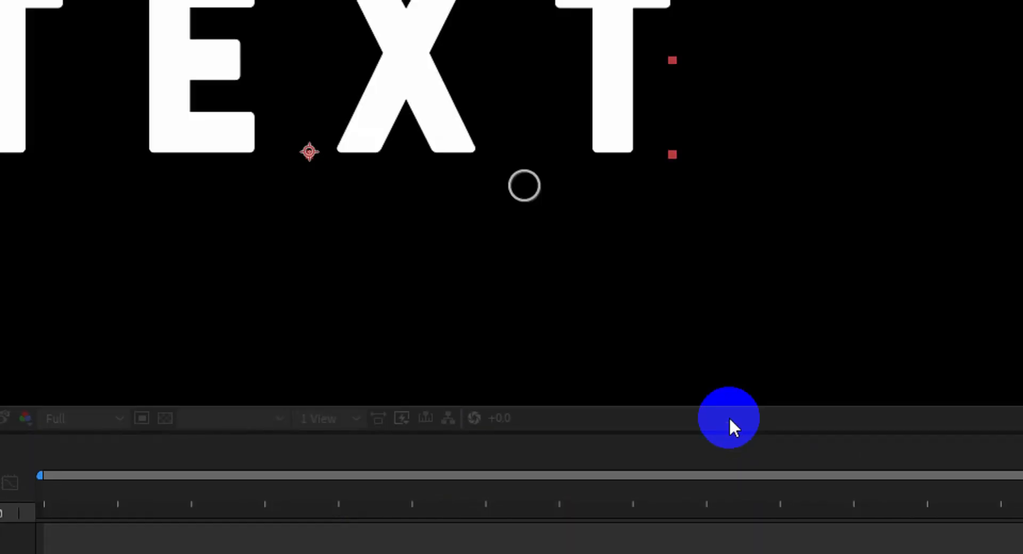
left_click(221, 356)
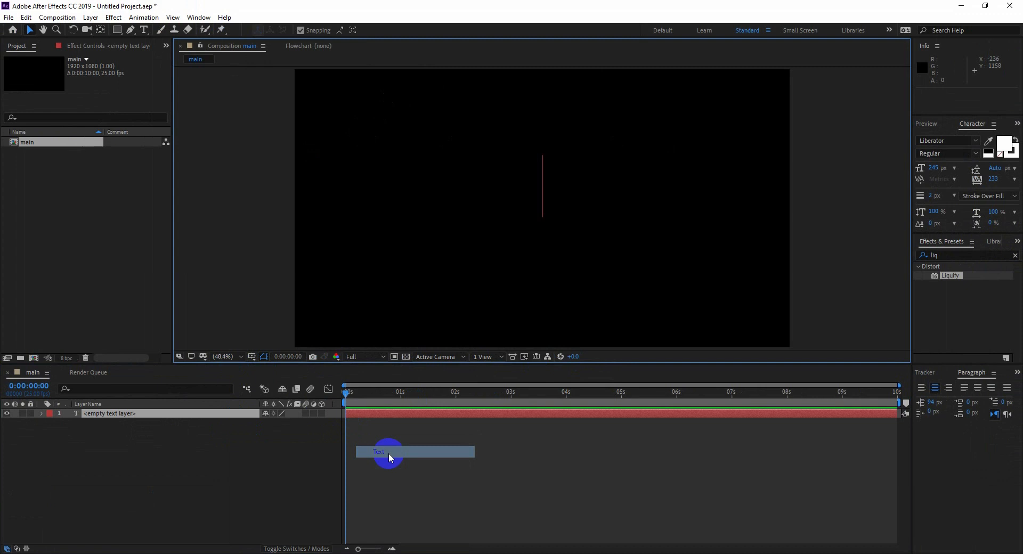
Step: Enter the word TEXT on the layer and commit it as white capitals
type("TEXT")
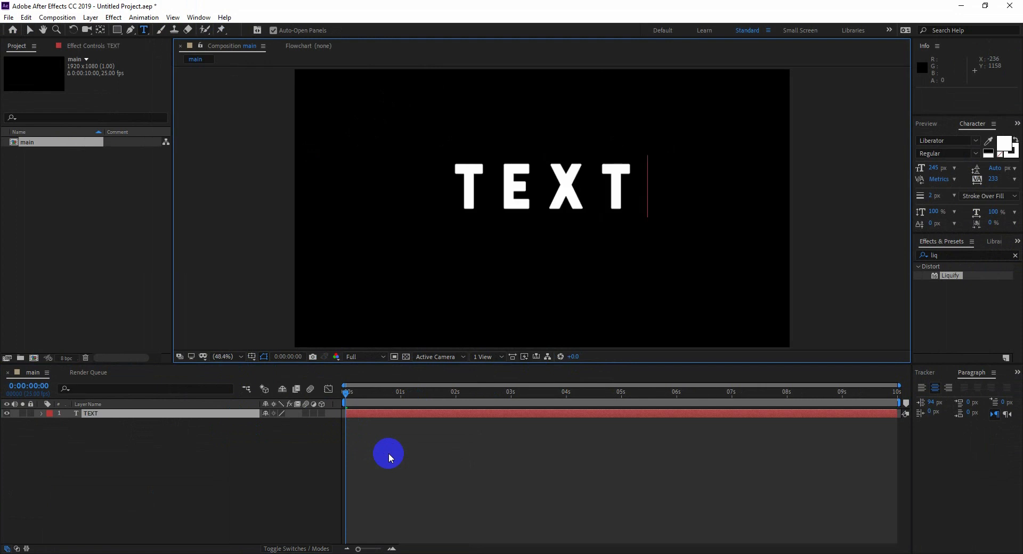
left_click(964, 372)
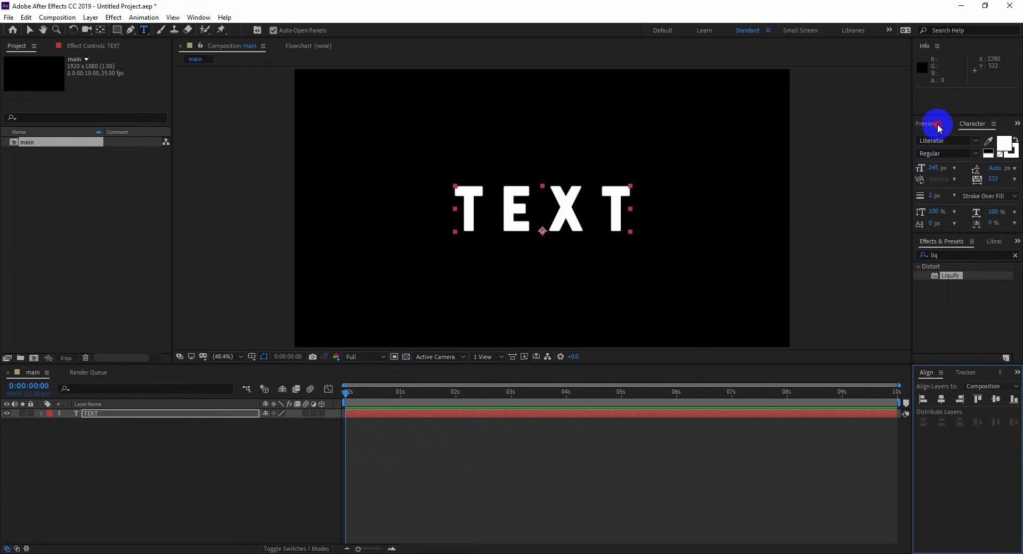
Step: Apply Liquify to the TEXT layer and reveal its Warp Tool Options
left_click(926, 124)
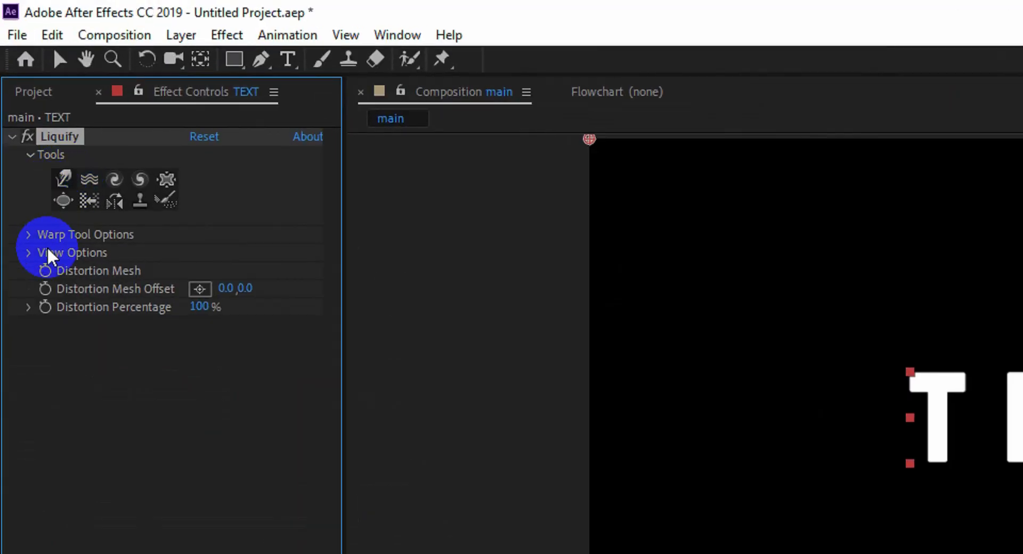
left_click(28, 234)
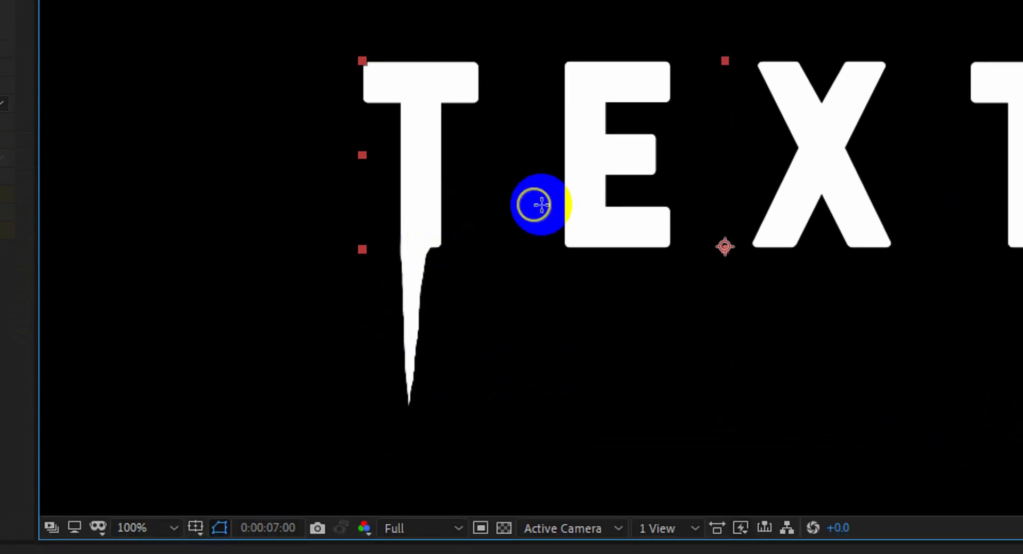
Step: Pull a long drip down from the bottom of the E with the Liquify Warp tool
left_click_drag(541, 203, 571, 292)
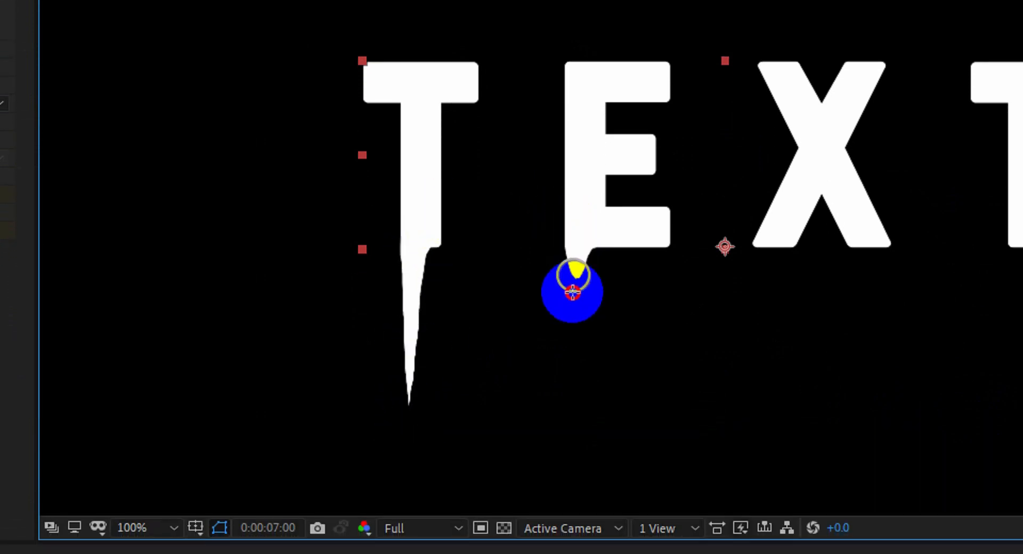
left_click_drag(571, 291, 659, 283)
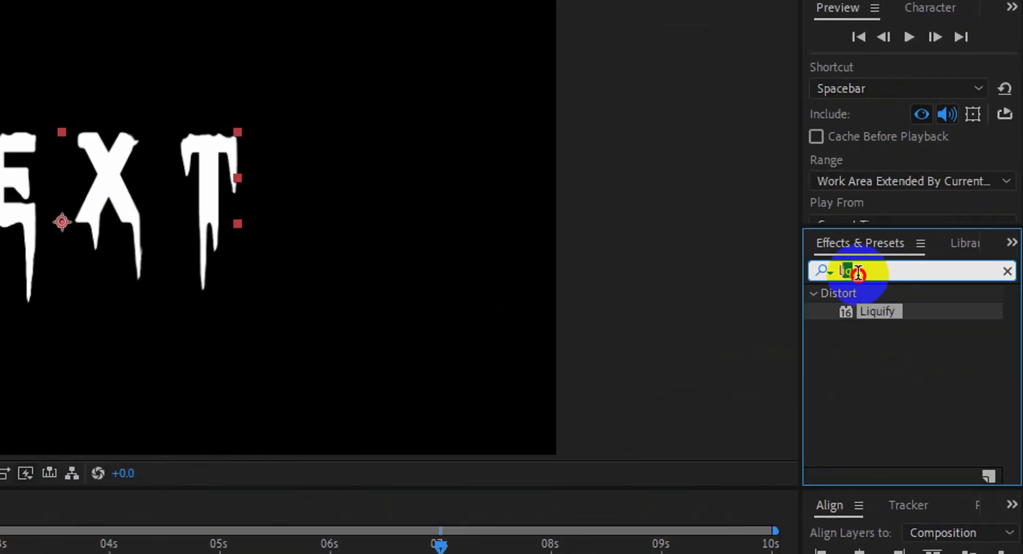
Step: Apply Gradient Ramp to the TEXT layer and return the playhead to frame 0
type("an")
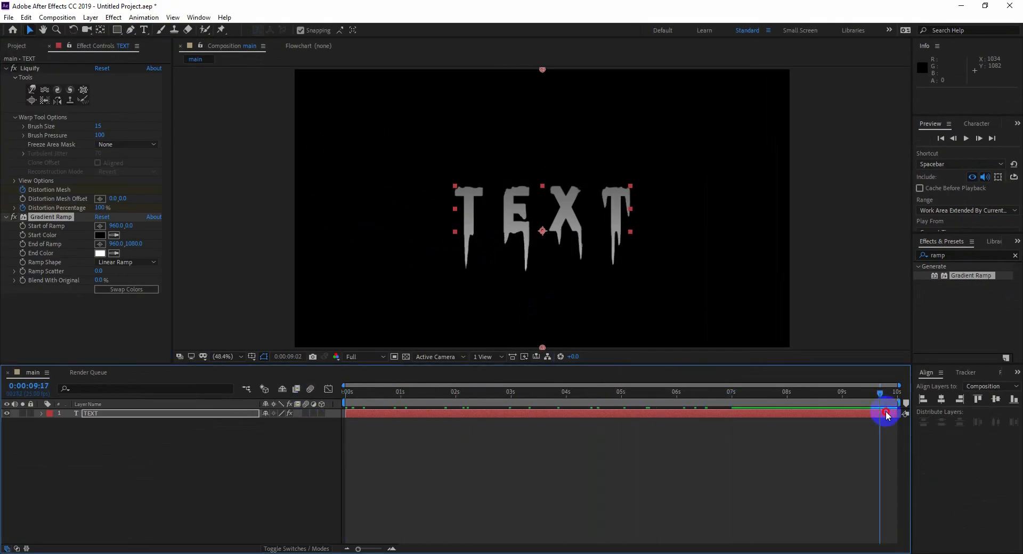
left_click_drag(885, 403, 838, 402)
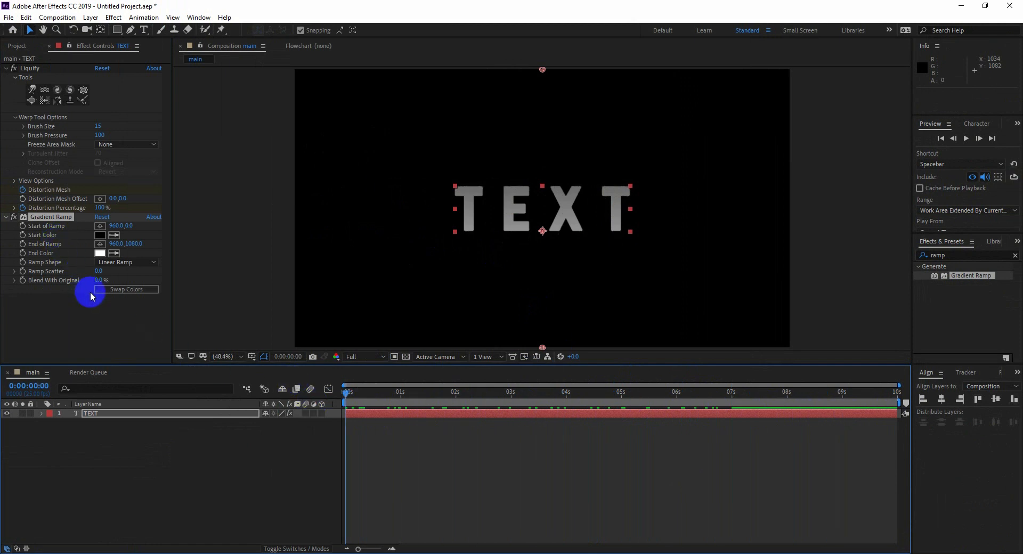
Step: Pick a new hue for the Gradient Ramp's End Color swatch
left_click(100, 254)
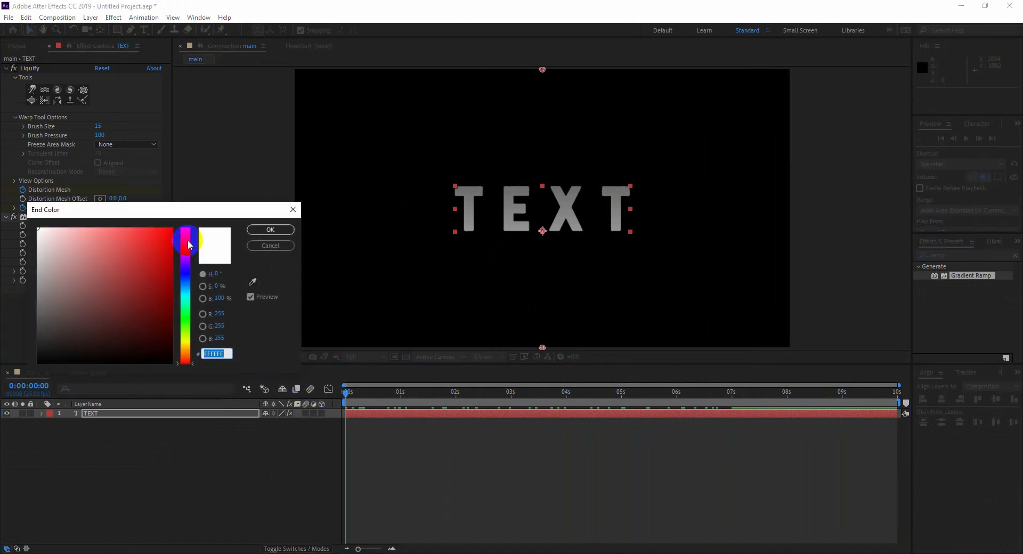
left_click(166, 255)
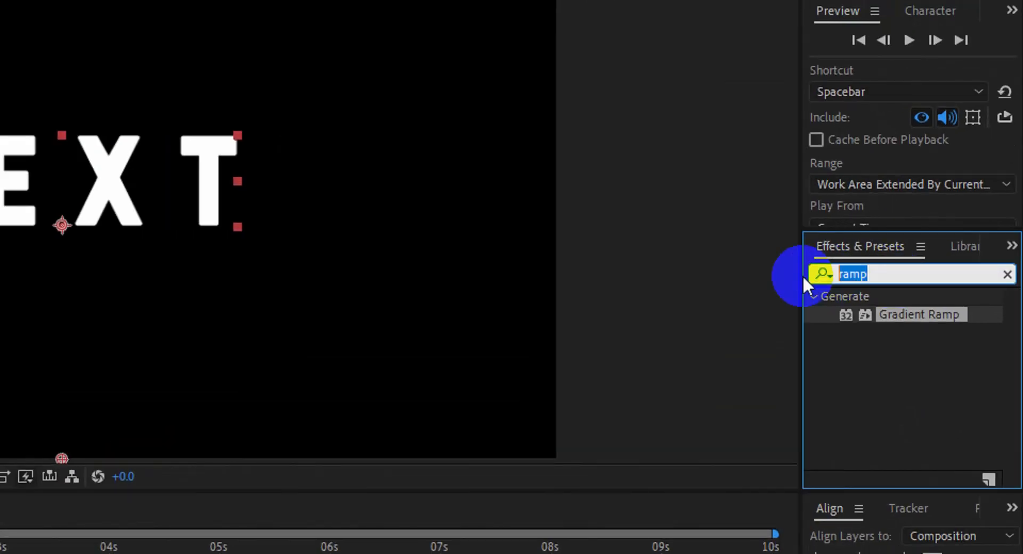
Step: Search the Effects & Presets panel for bevel
type("bevel")
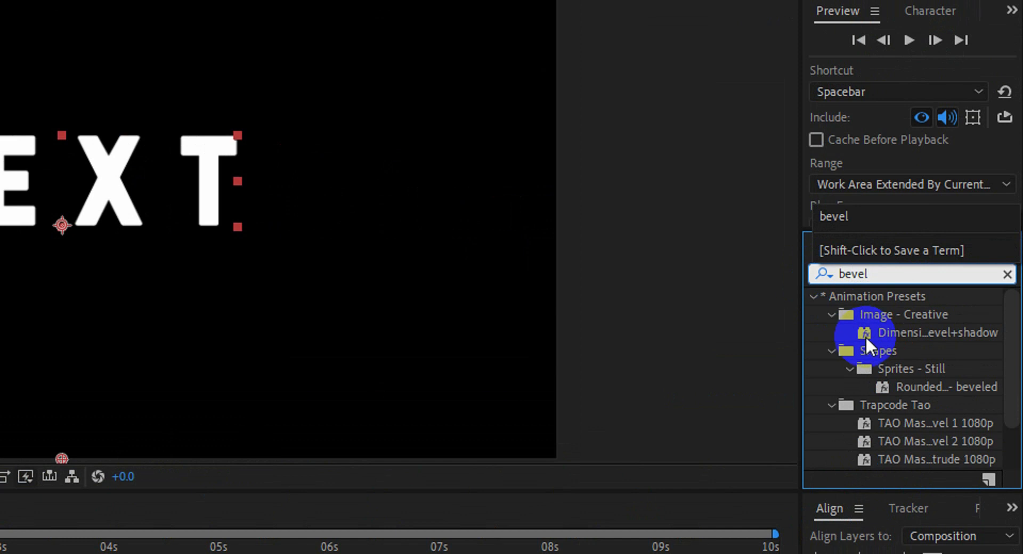